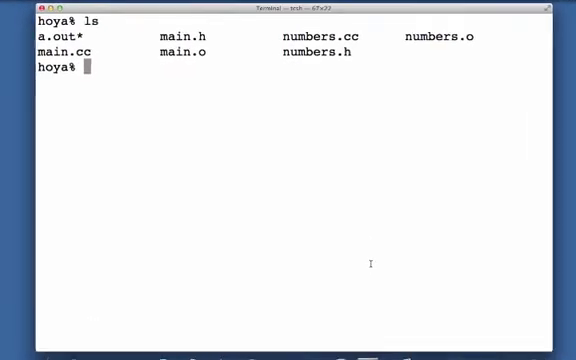
- Remove a.out and all .o object files, then view main.cc in vim
{"action": "type", "text": "rm"}
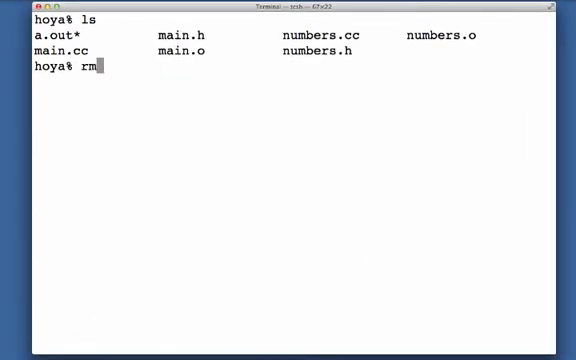
{"action": "type", "text": "a.out *.o"}
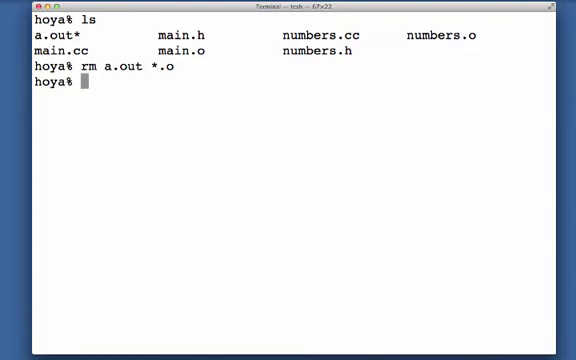
{"action": "type", "text": "vim main.cc"}
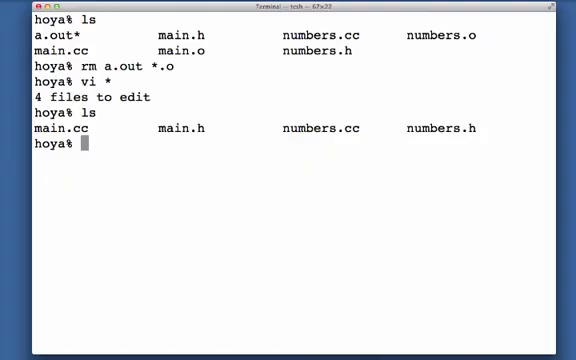
- Compile main.cc and numbers.cc into a.out, then recompile using g++ *.cc
{"action": "type", "text": "g++ main.cc"}
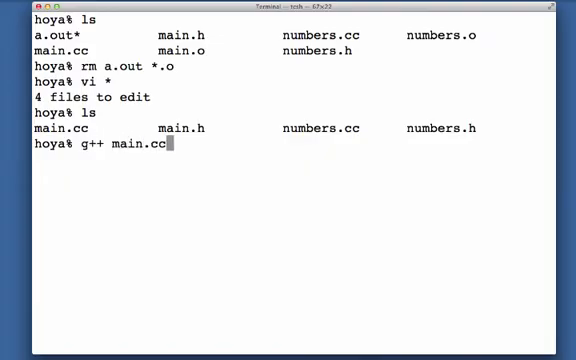
{"action": "type", "text": "numbers.cc"}
{"action": "type", "text": "ls"}
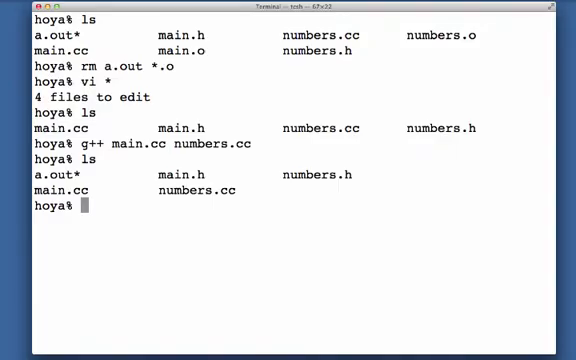
{"action": "type", "text": "g++"}
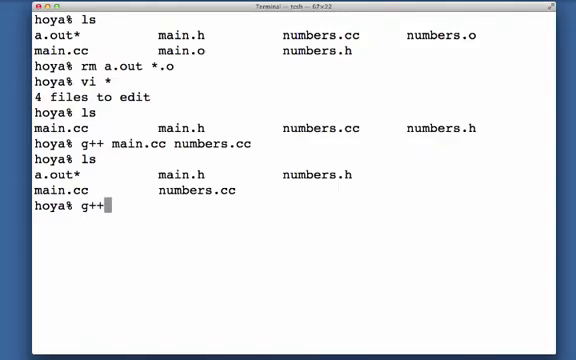
{"action": "type", "text": "*"}
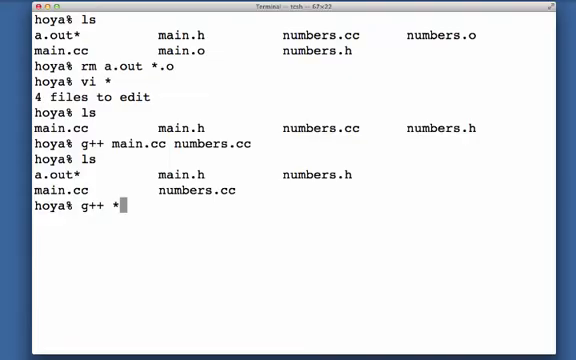
{"action": "type", "text": ".cc"}
{"action": "type", "text": "ls"}
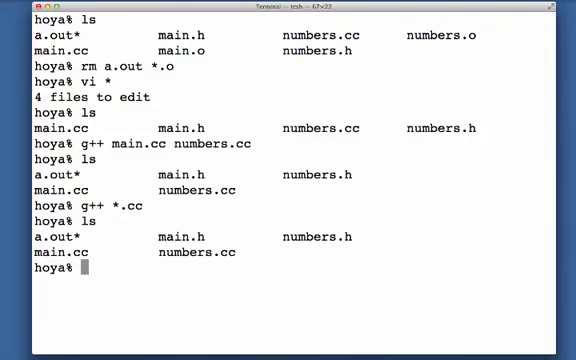
- Compile main.cc and numbers.cc separately with g++ -c, then link main.o and numbers.o
{"action": "type", "text": "g++"}
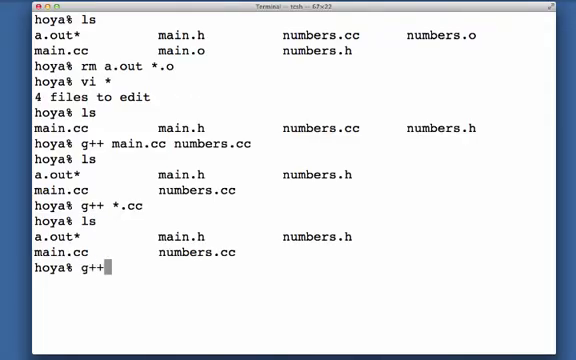
{"action": "type", "text": "-"}
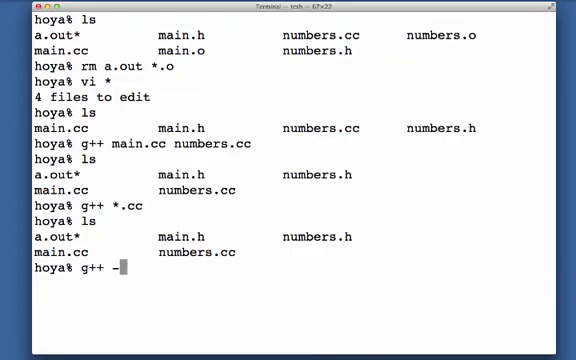
{"action": "type", "text": "c"}
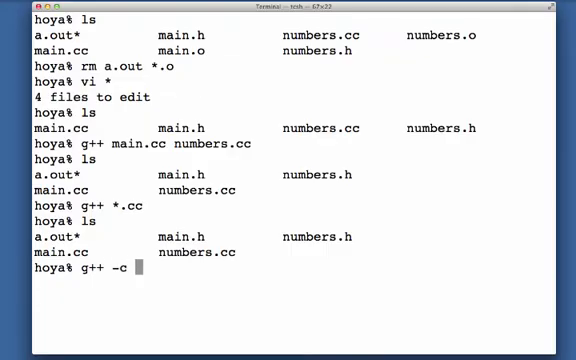
{"action": "type", "text": "main.cc"}
{"action": "type", "text": "ls"}
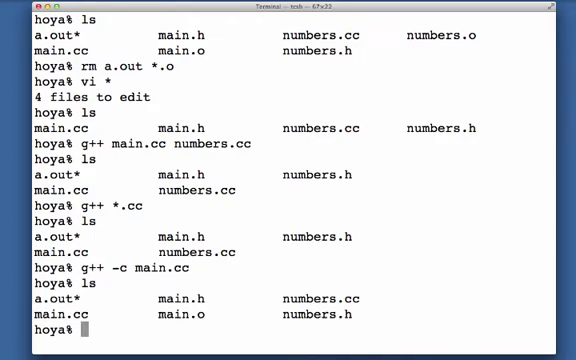
{"action": "type", "text": "g++ -c numbers.cc"}
{"action": "type", "text": "g++ main.o"}
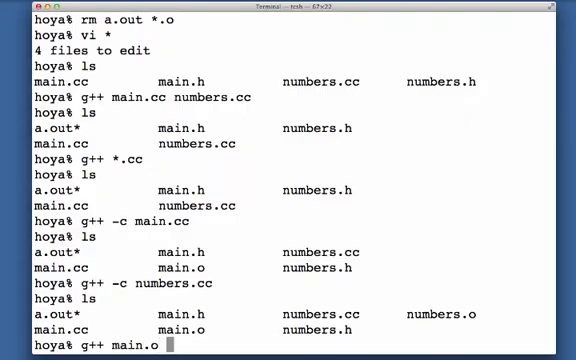
{"action": "type", "text": "numbers.o"}
{"action": "type", "text": "vi main.cc"}
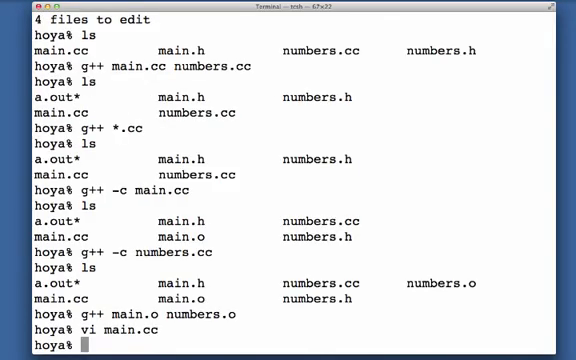
- Recompile main.cc to main.o, relink it with numbers.o, and run a.out
{"action": "type", "text": "g++ -c main"}
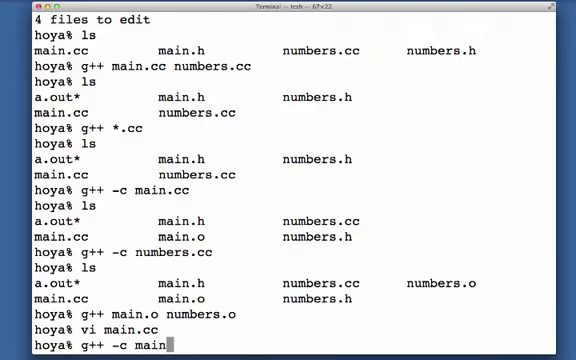
{"action": "type", "text": ".cc"}
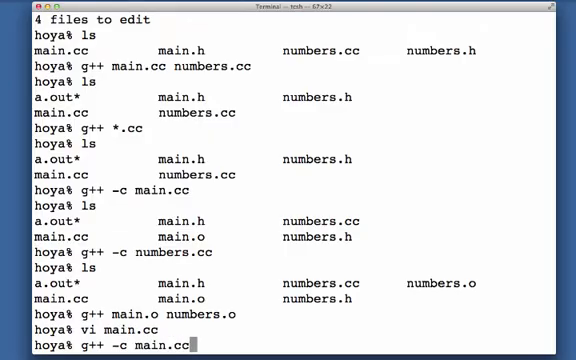
{"action": "key", "text": "Return"}
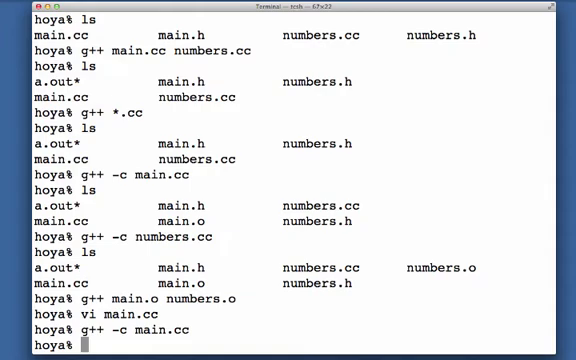
{"action": "type", "text": "g++"}
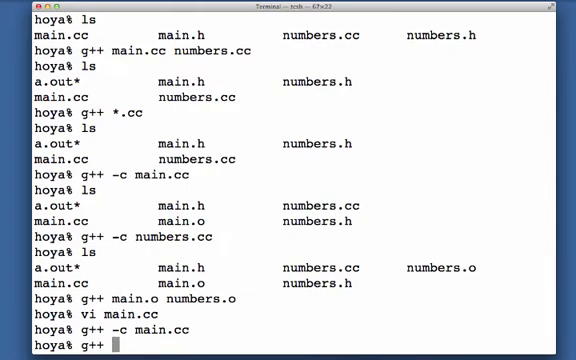
{"action": "type", "text": "main.o"}
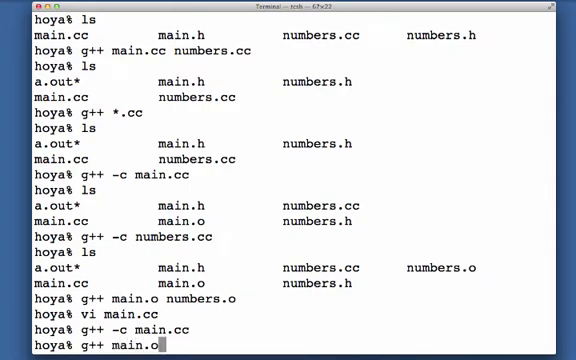
{"action": "type", "text": "numbers.o"}
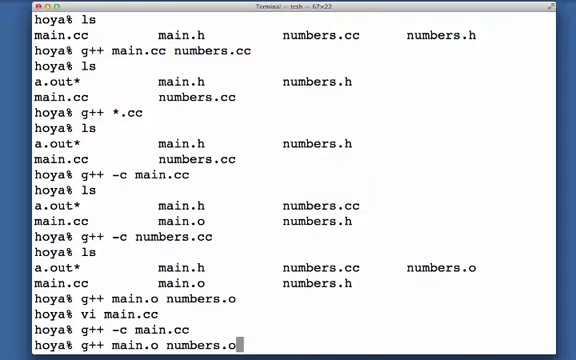
{"action": "key", "text": "Return"}
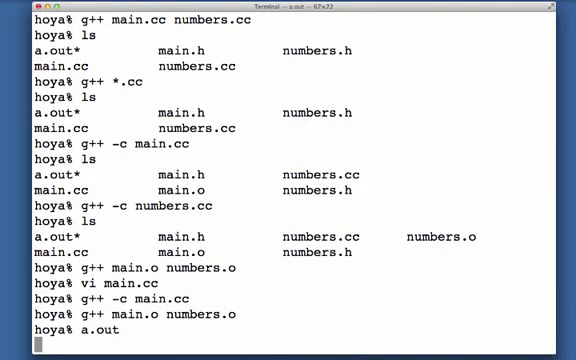
{"action": "key", "text": "Return"}
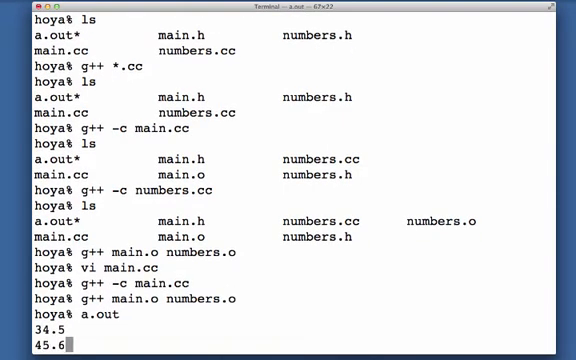
{"action": "scroll", "scroll_direction": "down", "scroll_amount": 3}
{"action": "type", "text": "56.7"}
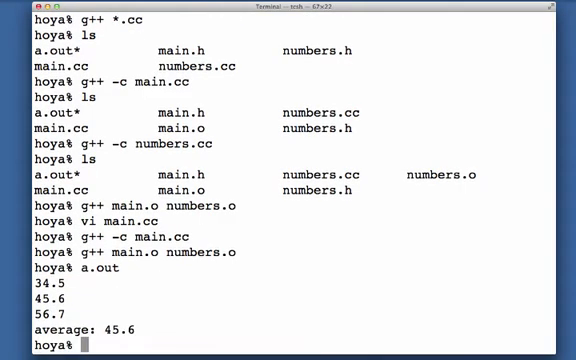
- Edit main.cc in vi, then recompile it and relink main.o with numbers.o
{"action": "type", "text": "vi main.cc"}
{"action": "type", "text": "g++"}
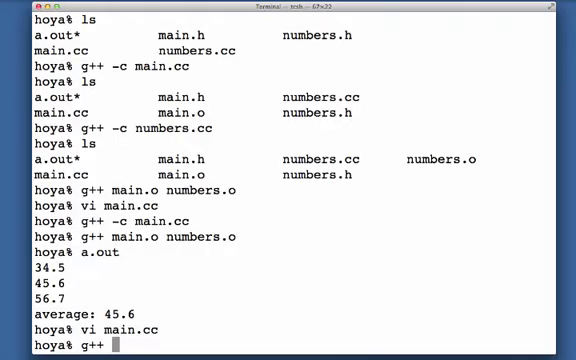
{"action": "type", "text": "-c main.cc"}
{"action": "type", "text": "g++"}
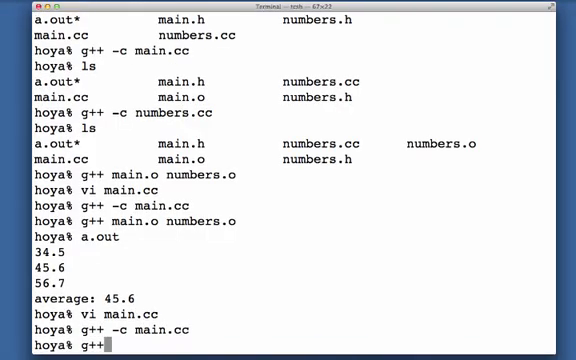
{"action": "type", "text": "main.o numbers.o"}
{"action": "type", "text": "ls"}
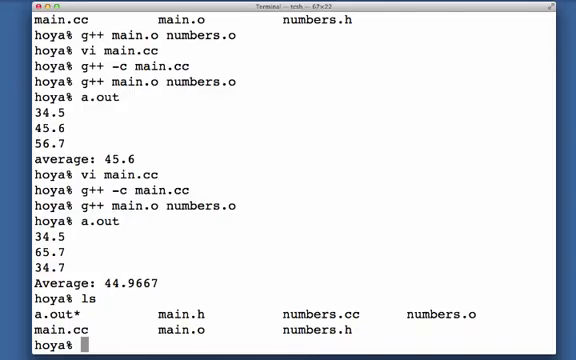
- Read the make manual page, then create a new Makefile in vim
{"action": "type", "text": "man"}
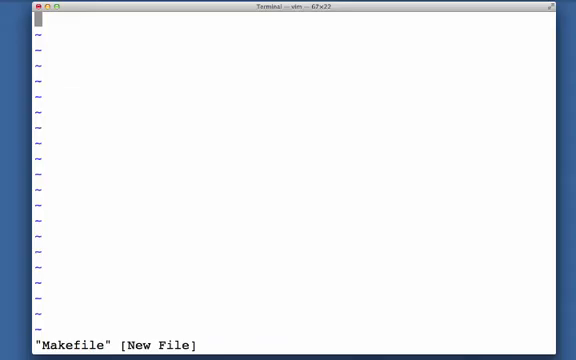
- Type a template rule: 'dependency:' followed by an indented 'command' line
{"action": "key", "text": "i"}
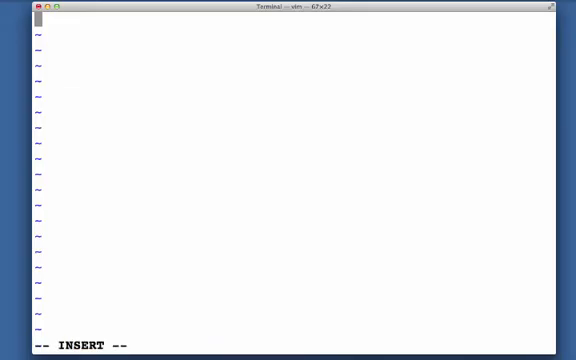
{"action": "type", "text": "entry"}
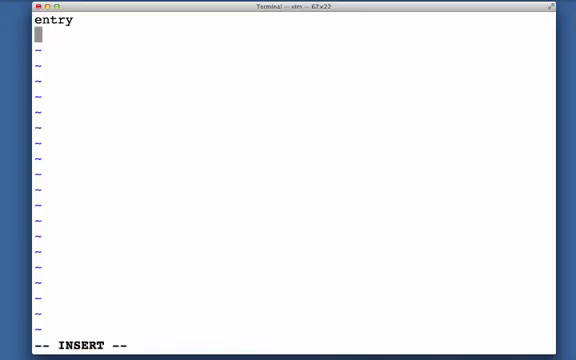
{"action": "type", "text": "entry"}
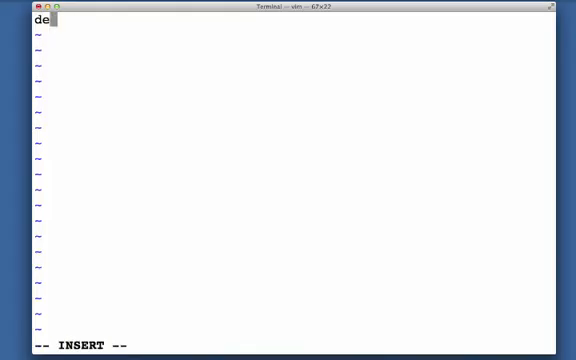
{"action": "type", "text": "n"}
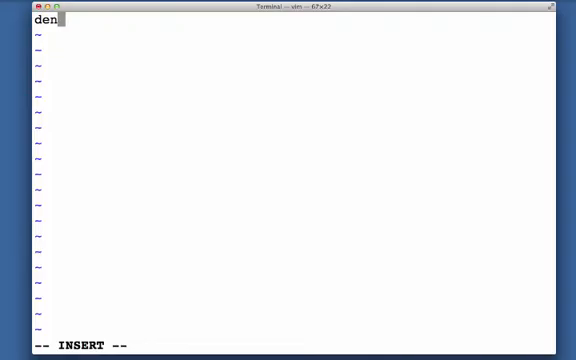
{"action": "type", "text": "pendency"}
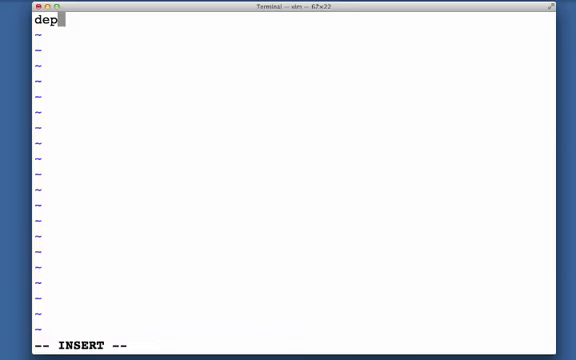
{"action": "type", "text": "endency:"}
{"action": "type", "text": "command"}
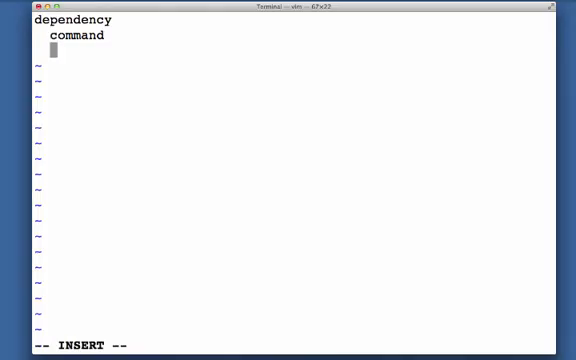
- Add rule 'a.out: main.o numbers.o' with command 'g++ main.o numbers.o'
{"action": "type", "text": "a"}
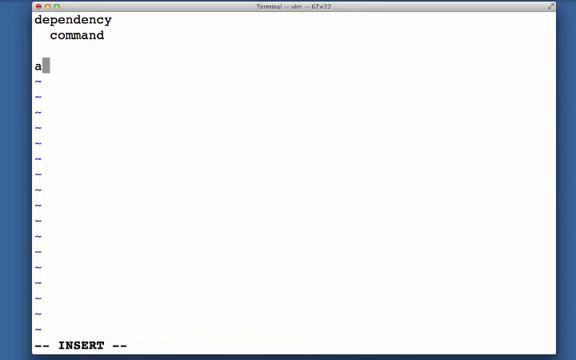
{"action": "type", "text": ".out:"}
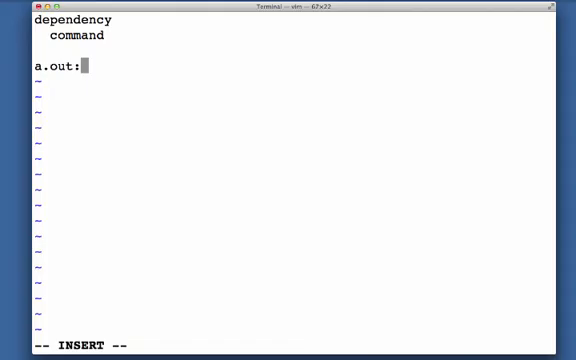
{"action": "type", "text": "main.o"}
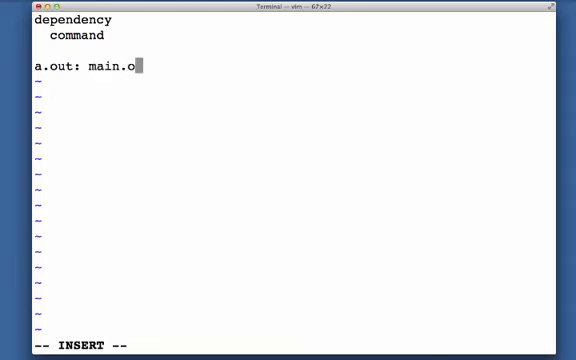
{"action": "type", "text": "numbers.o"}
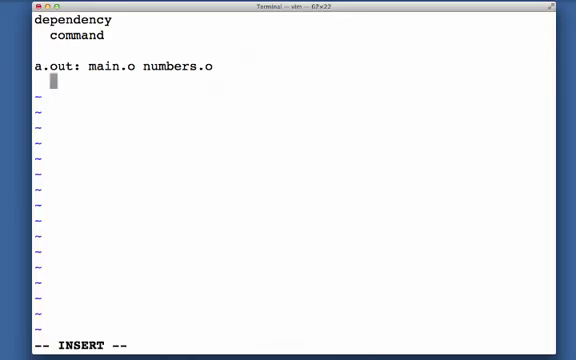
{"action": "type", "text": "g++"}
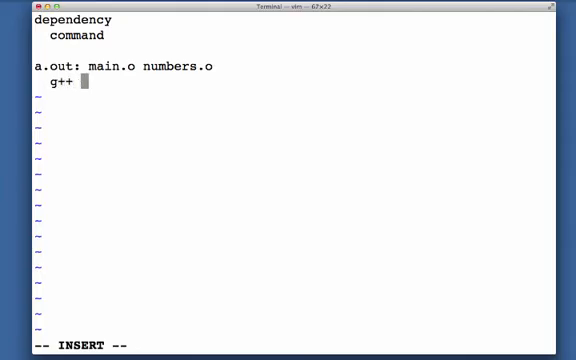
{"action": "type", "text": "main.o numbe"}
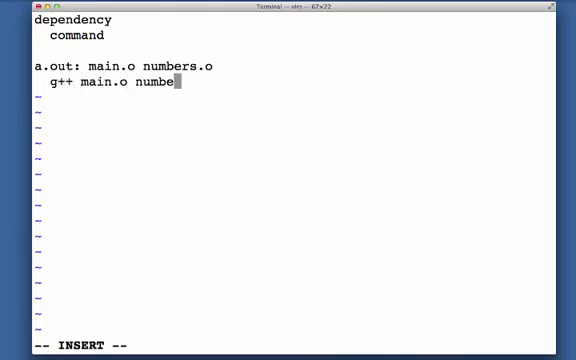
{"action": "type", "text": "rs.o"}
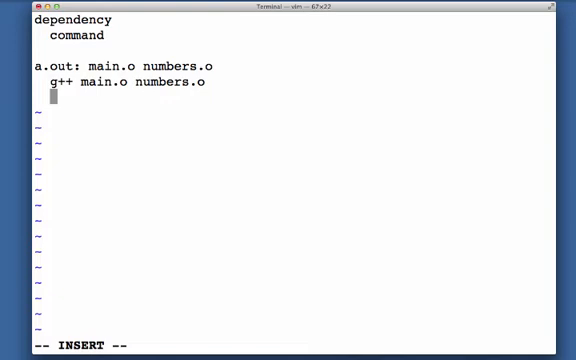
{"action": "type", "text": "main."}
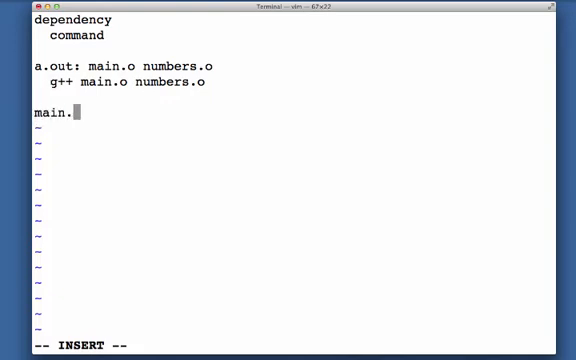
- Add rule 'numbers.o: numbers.cc numbers.h' with command 'g++ -c numbers.cc', and save
{"action": "type", "text": "o:"}
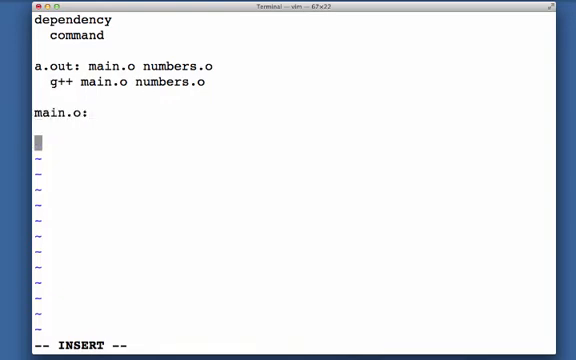
{"action": "type", "text": "numbers.o"}
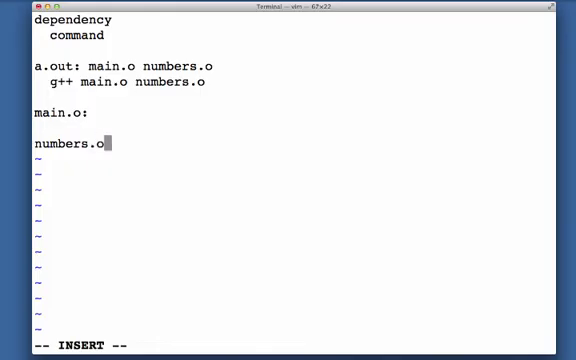
{"action": "type", "text": ":"}
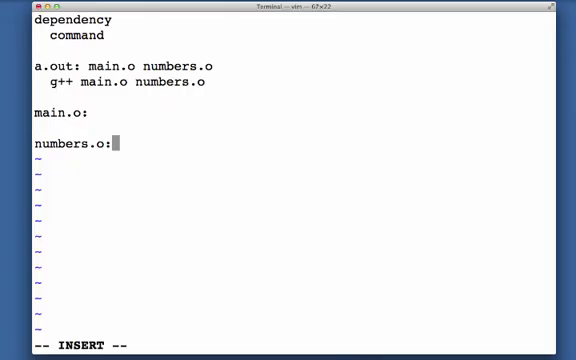
{"action": "type", "text": "numb"}
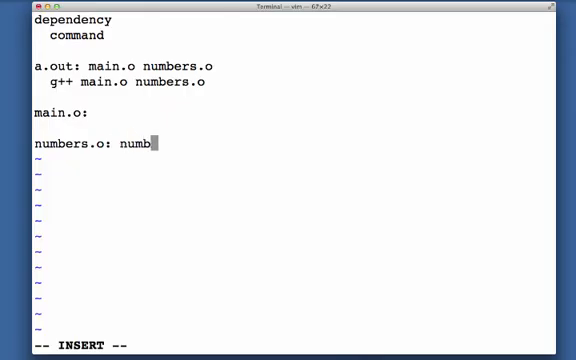
{"action": "type", "text": "ers.cc numbers"}
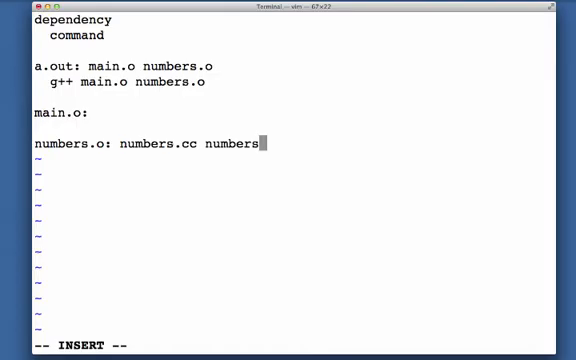
{"action": "type", "text": ".h"}
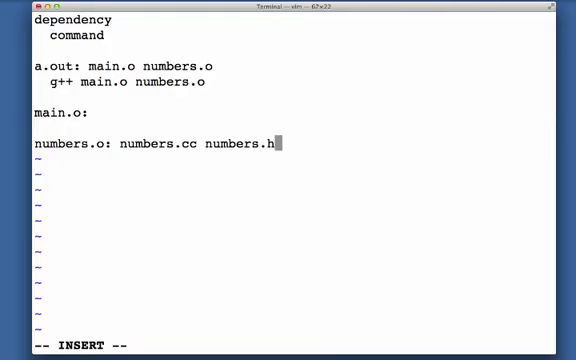
{"action": "key", "text": "Return"}
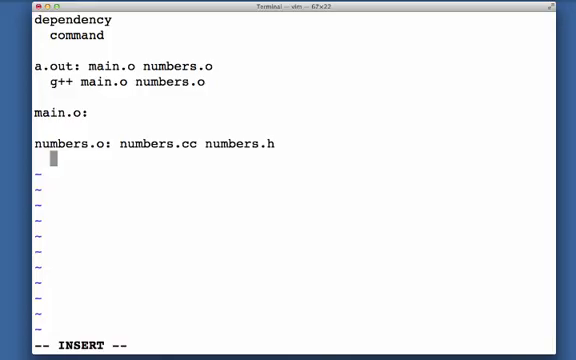
{"action": "type", "text": "g++ -c"}
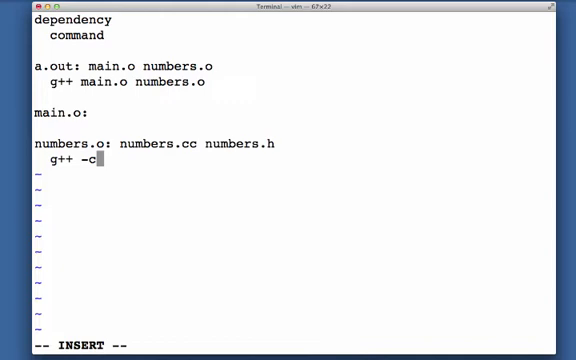
{"action": "type", "text": "numbers.cc"}
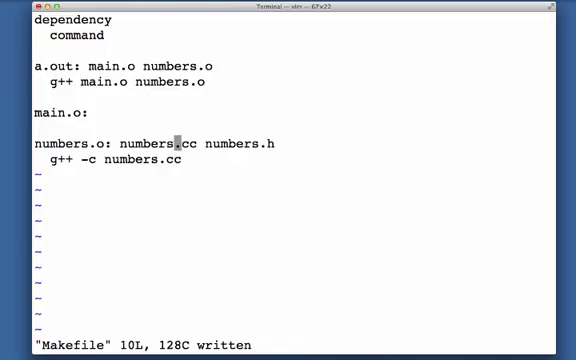
{"action": "type", "text": "main"}
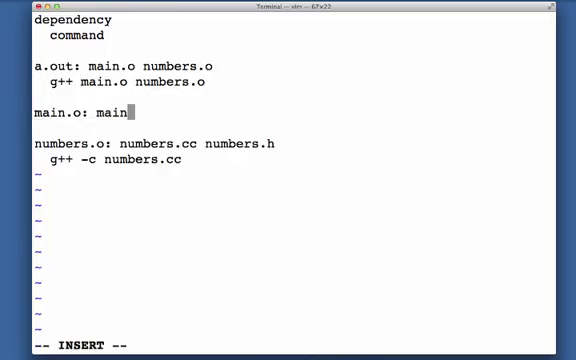
- Complete the main.o rule with main.cc main.h and command 'g++ -c main.cc'
{"action": "type", "text": ".cc main.h"}
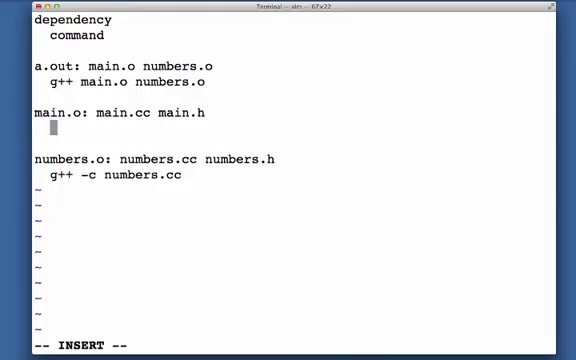
{"action": "type", "text": "g++ -c"}
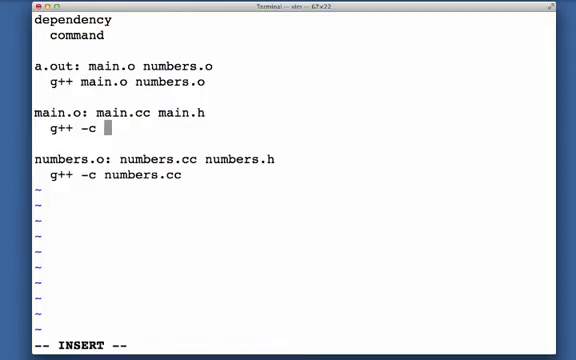
{"action": "type", "text": "main.cc"}
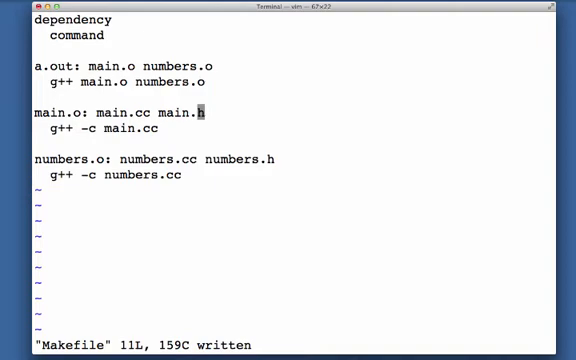
{"action": "key", "text": "i"}
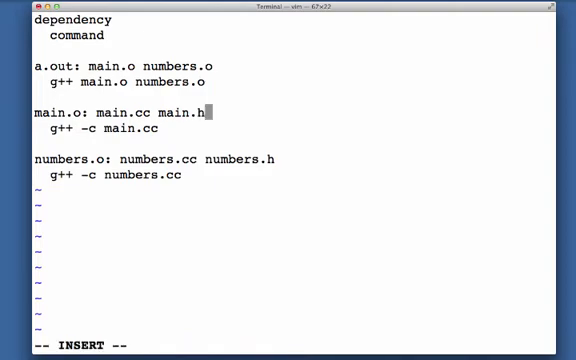
- Add numbers.h as a main.o dependency and save the Makefile
{"action": "type", "text": "numbers"}
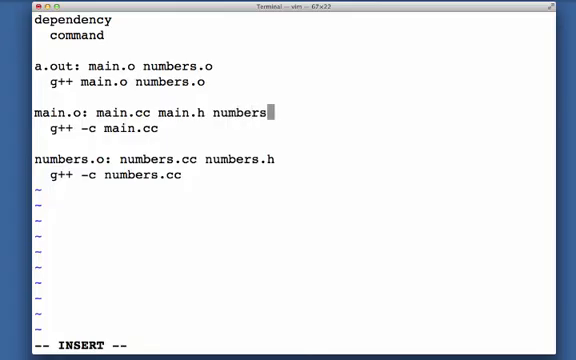
{"action": "type", "text": ".h"}
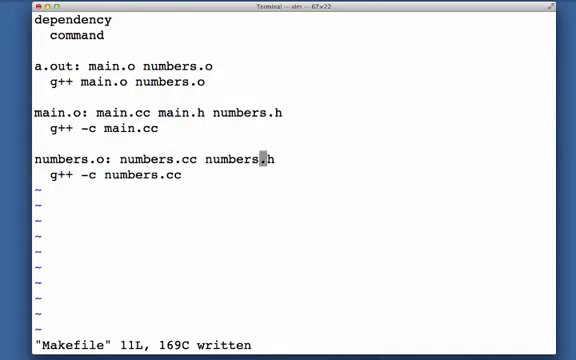
{"action": "key", "text": "l"}
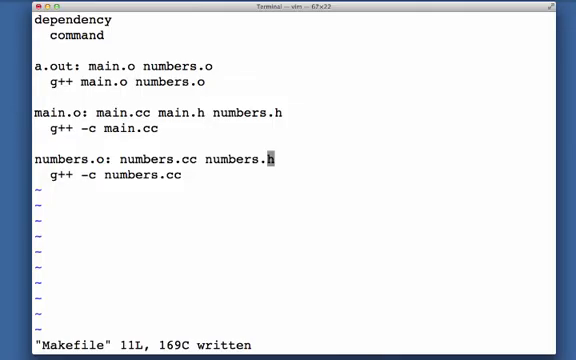
{"action": "mouse_move", "coordinate": [161, 131]}
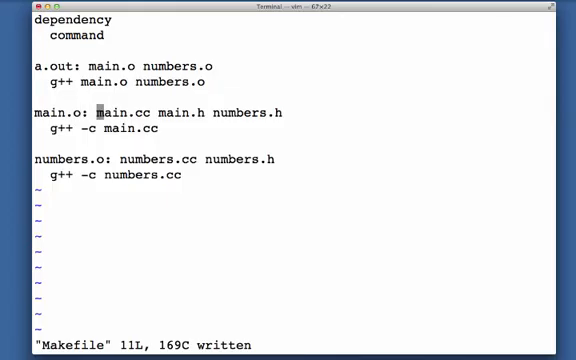
{"action": "key", "text": "w"}
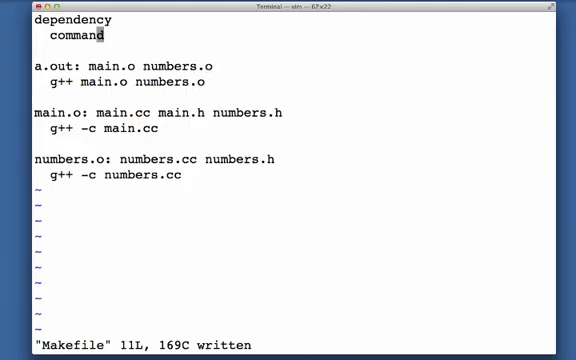
{"action": "scroll", "scroll_direction": "down", "scroll_amount": 3}
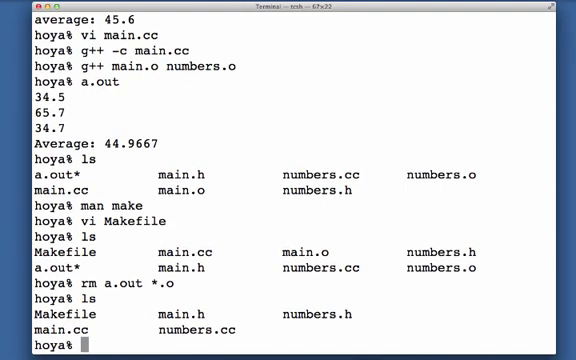
- Build the project with make, edit main.cc, and rebuild so only main.cc recompiles
{"action": "type", "text": "make"}
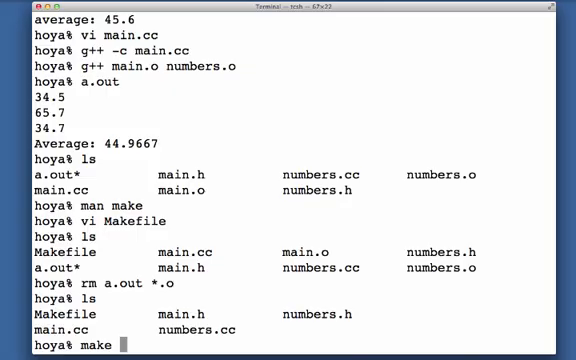
{"action": "key", "text": "Return"}
{"action": "type", "text": "ls"}
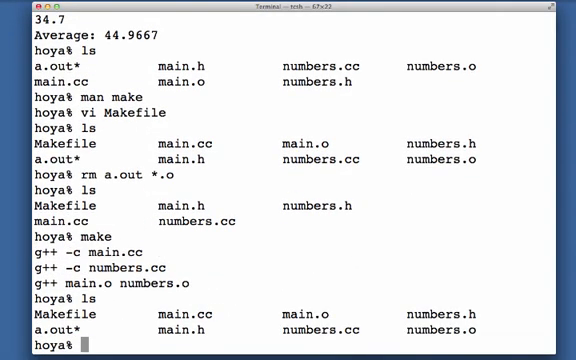
{"action": "type", "text": "vi main.cc"}
{"action": "type", "text": "make"}
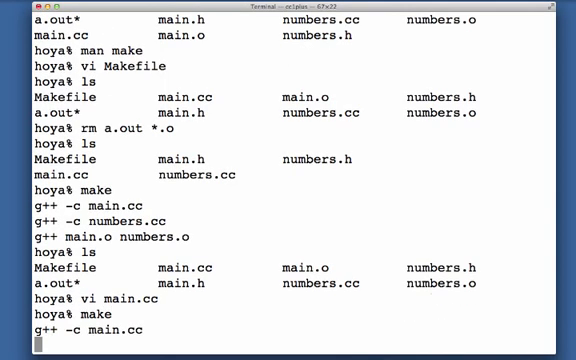
{"action": "key", "text": "Return"}
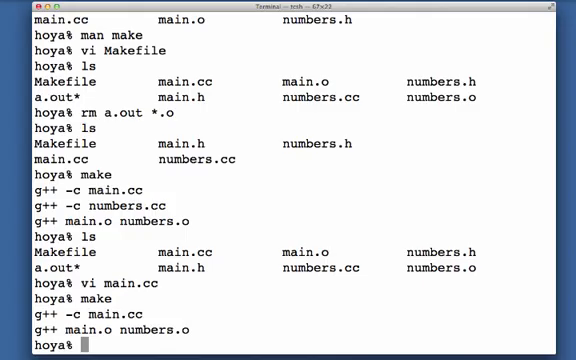
- Touch numbers.cc, then numbers.h, rebuilding after each until make reports a.out up to date
{"action": "type", "text": "touch"}
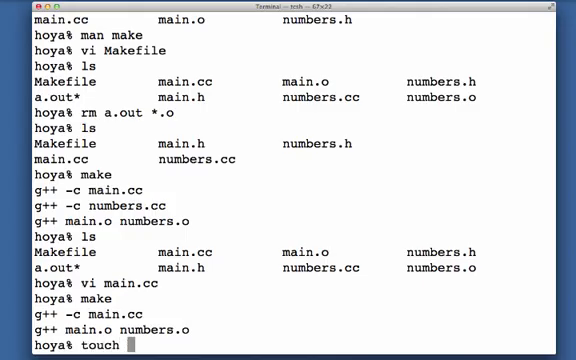
{"action": "type", "text": "numbers.cc"}
{"action": "type", "text": "make"}
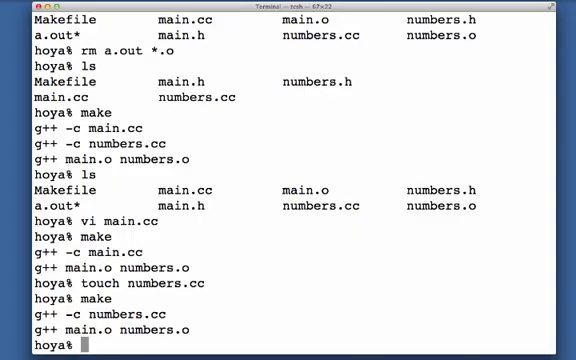
{"action": "type", "text": "touch numbers.h"}
{"action": "type", "text": "make"}
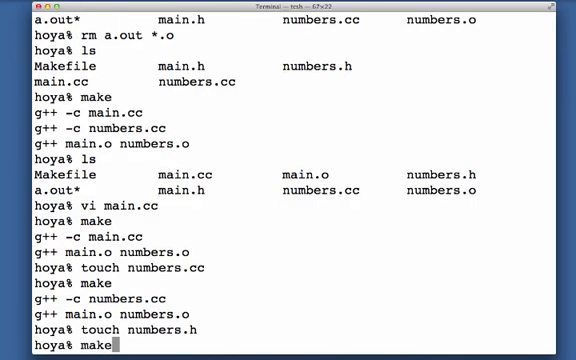
{"action": "key", "text": "Return"}
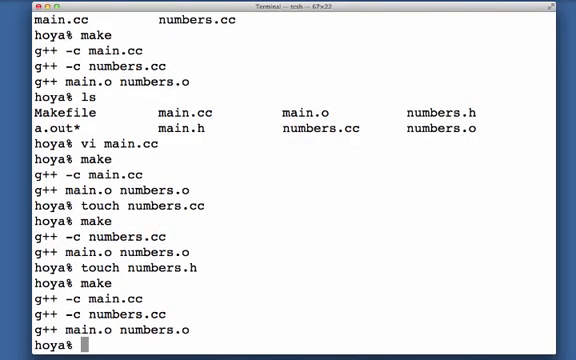
{"action": "type", "text": "make"}
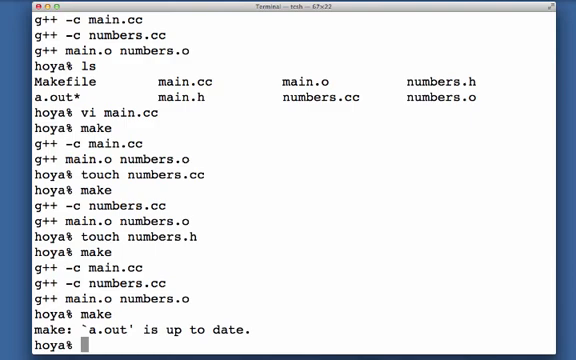
- Touch numbers.cc and rebuild just that object with make numbers
{"action": "type", "text": "touch number"}
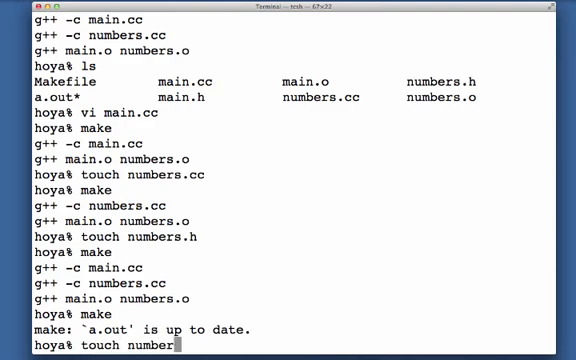
{"action": "type", "text": ".cc"}
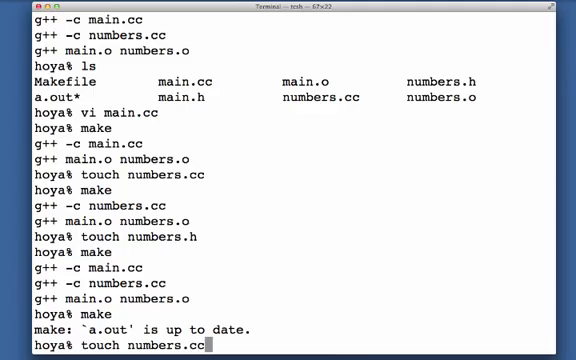
{"action": "key", "text": "Return"}
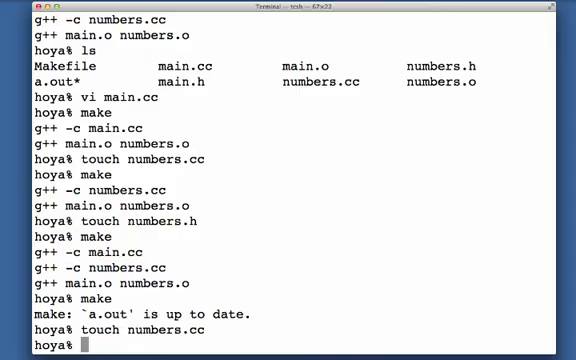
{"action": "type", "text": "make numbers.o"}
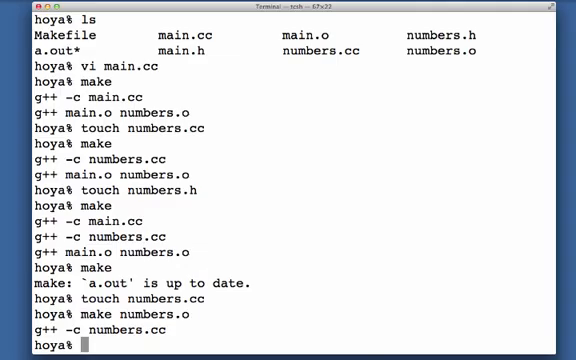
- Delete a.out and all *.o files, list the folder, and reopen the Makefile in vim
{"action": "type", "text": "vim Makefile"}
{"action": "type", "text": "ls"}
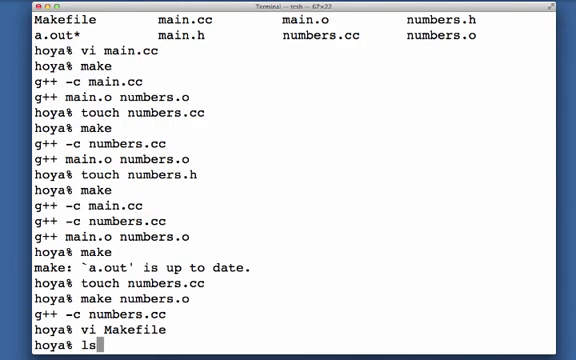
{"action": "type", "text": "rm"}
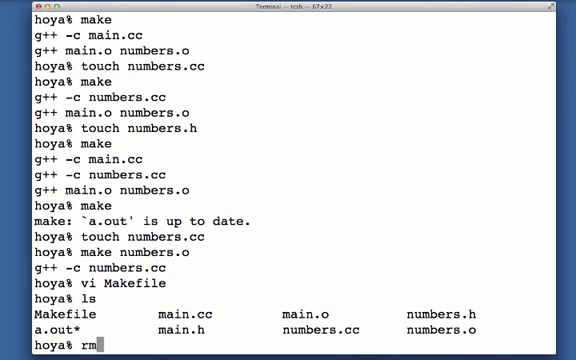
{"action": "type", "text": "a.out"}
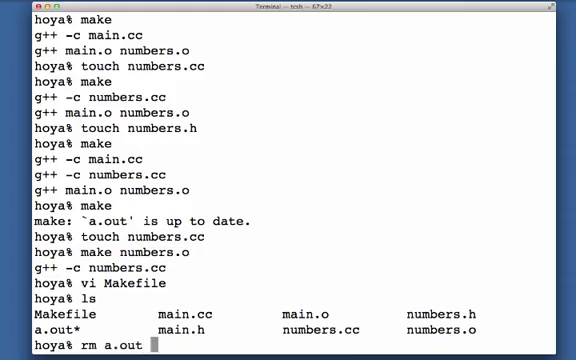
{"action": "type", "text": "*.o"}
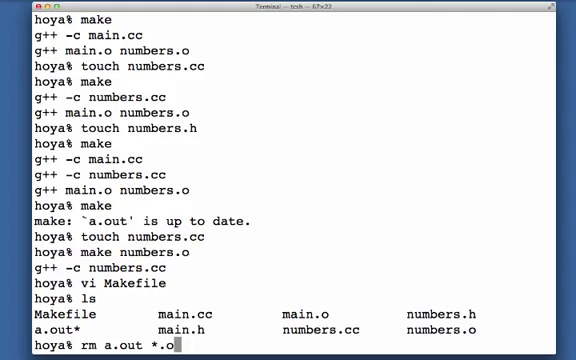
{"action": "type", "text": "ls"}
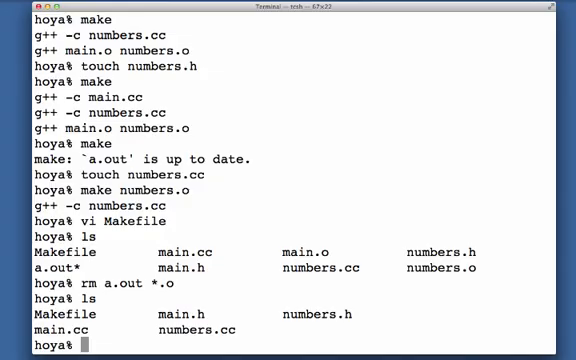
{"action": "type", "text": "vi Makefile"}
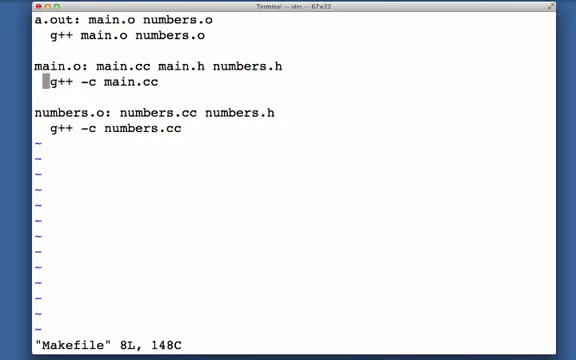
- Add a 'clean:' rule running 'rm -f a.out *.o' to the Makefile
{"action": "key", "text": "i"}
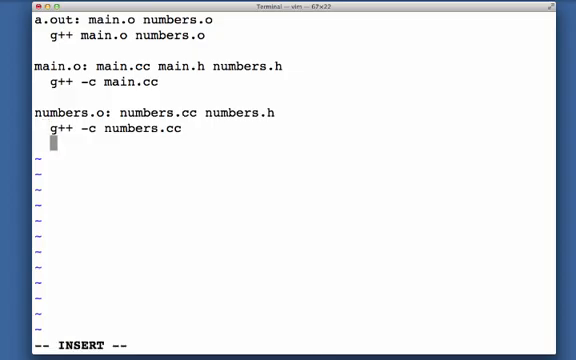
{"action": "type", "text": "clean:"}
{"action": "type", "text": "rm"}
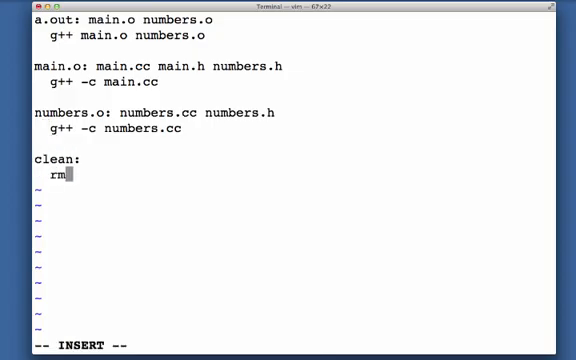
{"action": "type", "text": "-f a.out"}
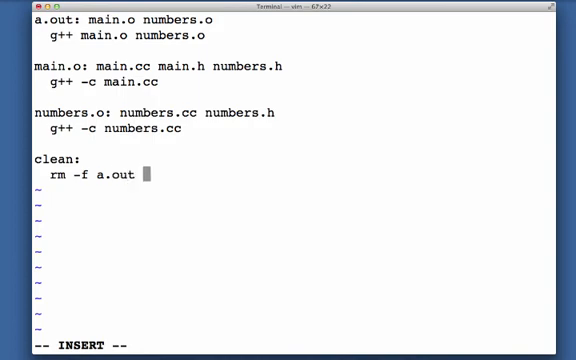
{"action": "type", "text": "*.o"}
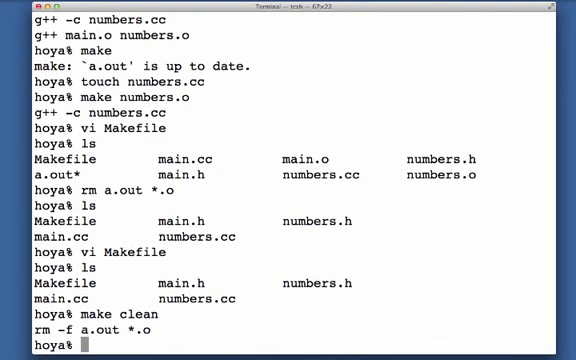
- Run make clean and make to wipe and rebuild main.o, numbers.o and a.out
{"action": "type", "text": "make clean"}
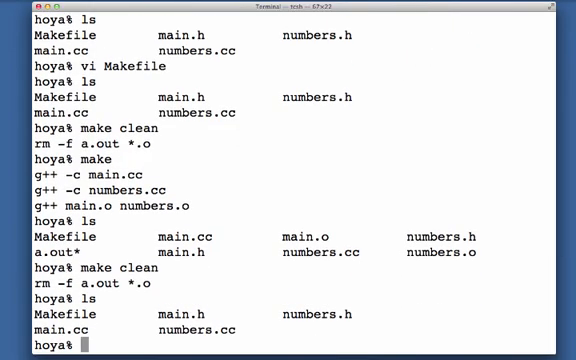
{"action": "type", "text": "make"}
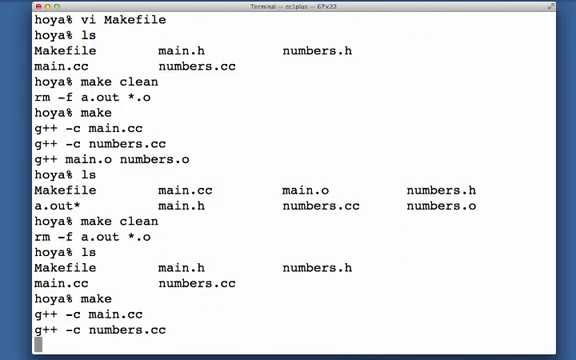
{"action": "scroll", "scroll_direction": "down", "scroll_amount": 3}
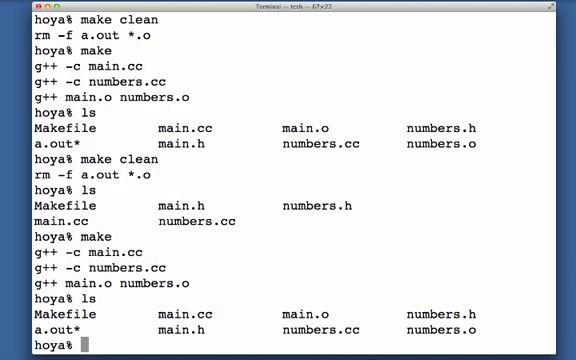